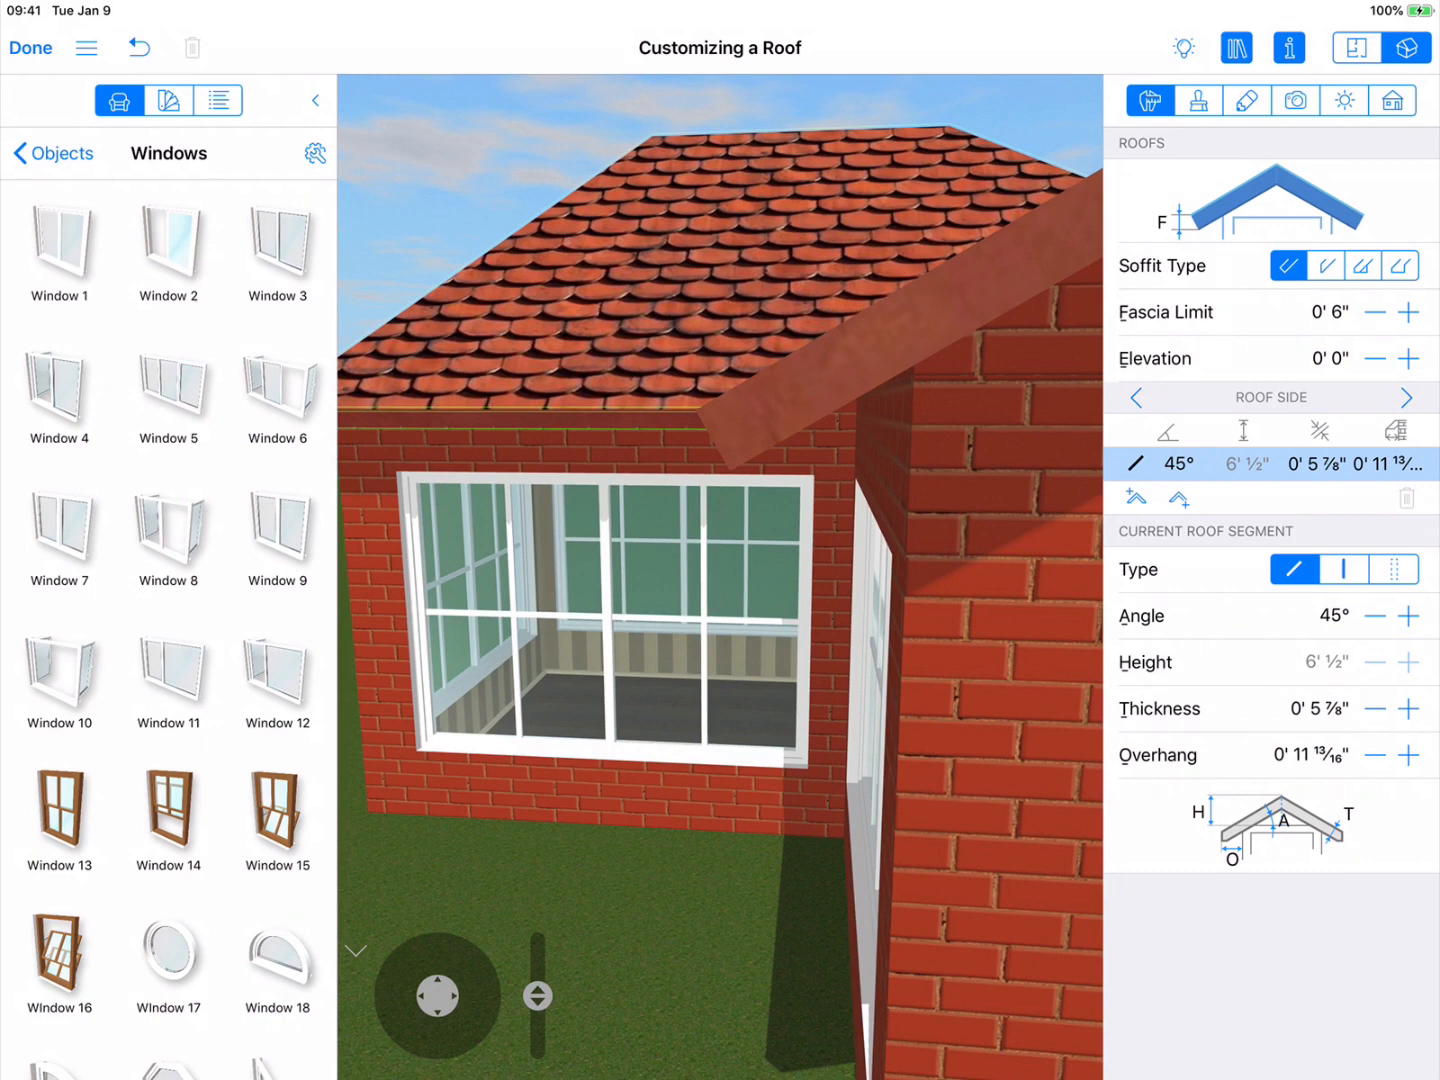
- Switch the roof soffit to box-end style and cut the fascia limit from 0'6" to 0'3"
click(1325, 266)
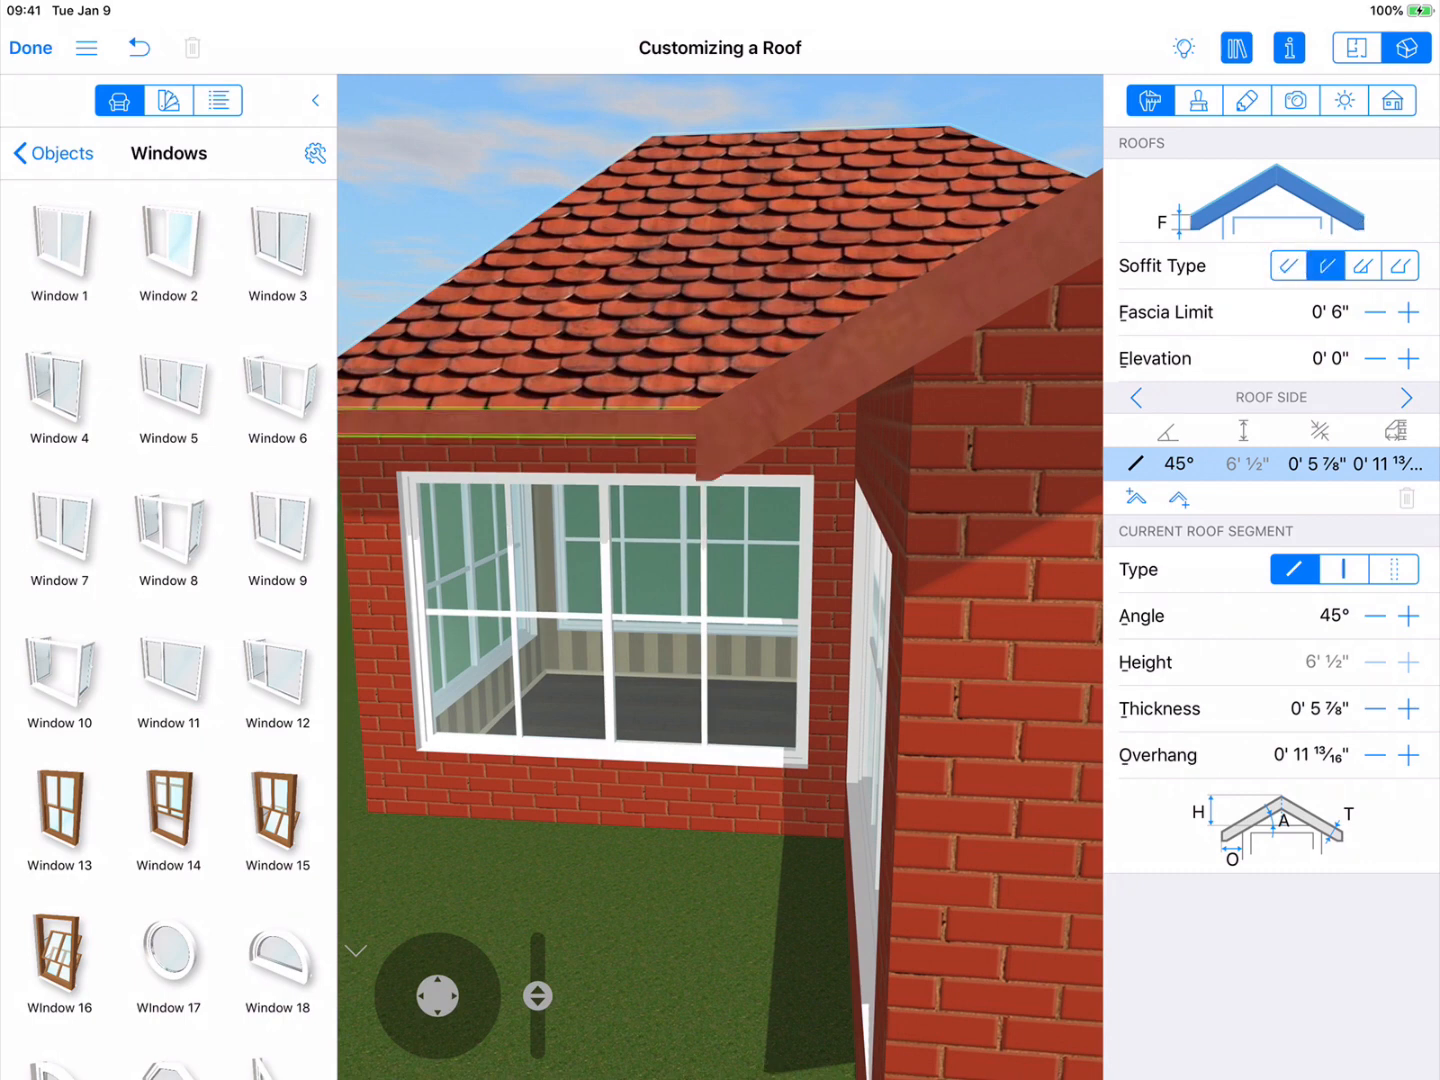
click(1363, 265)
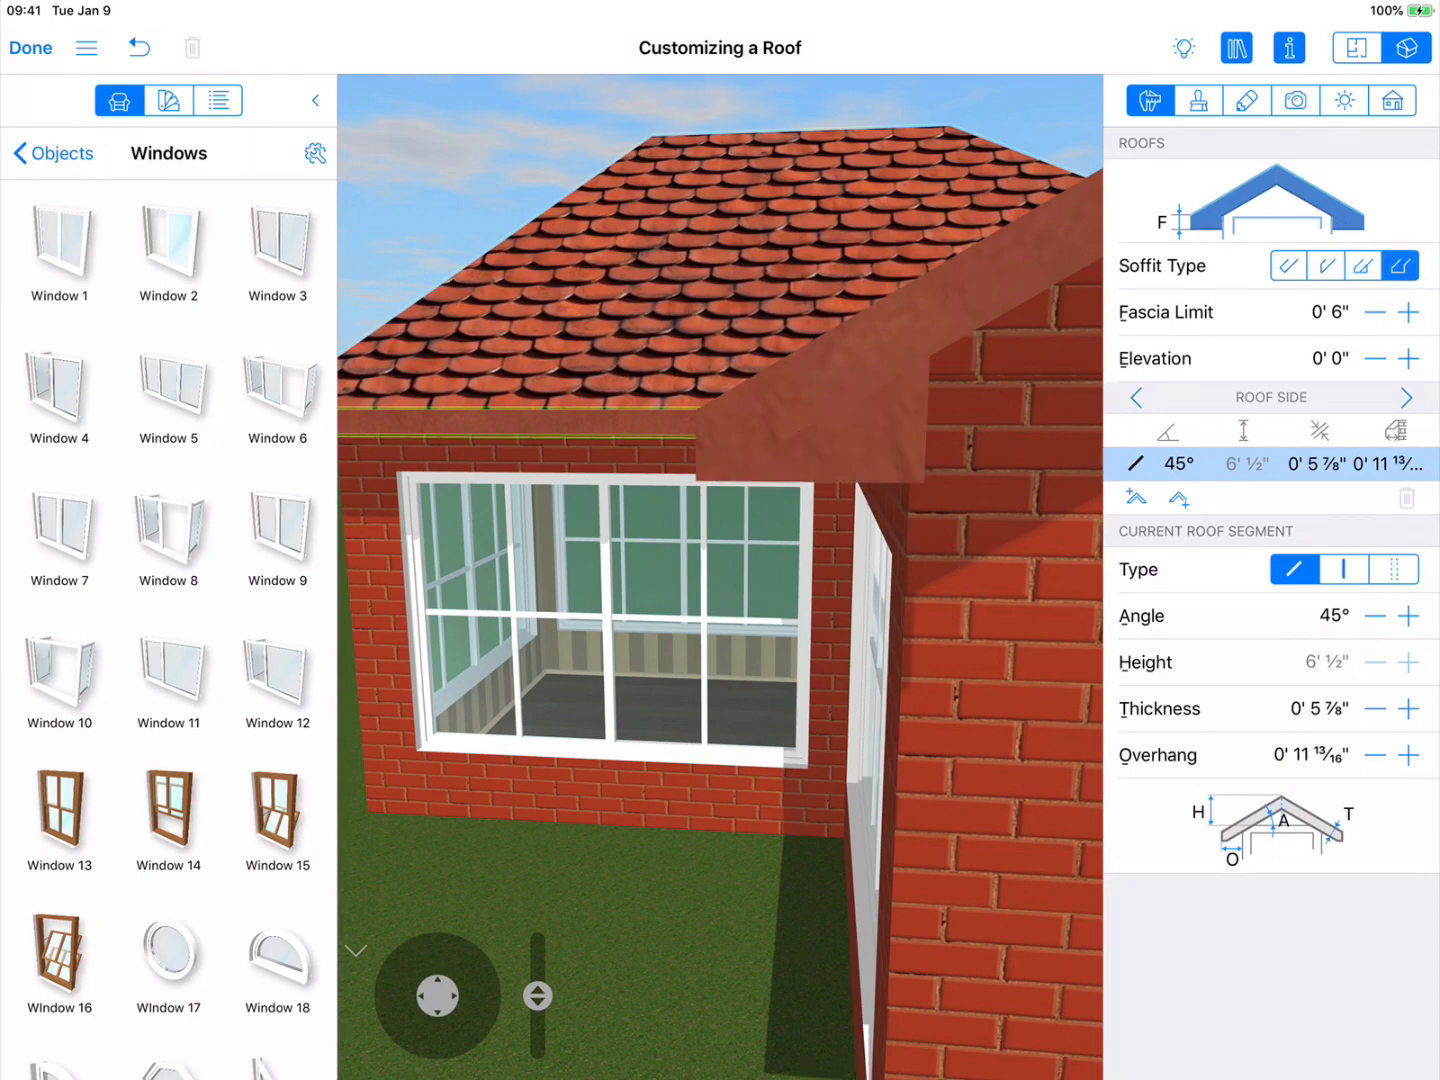
click(1375, 312)
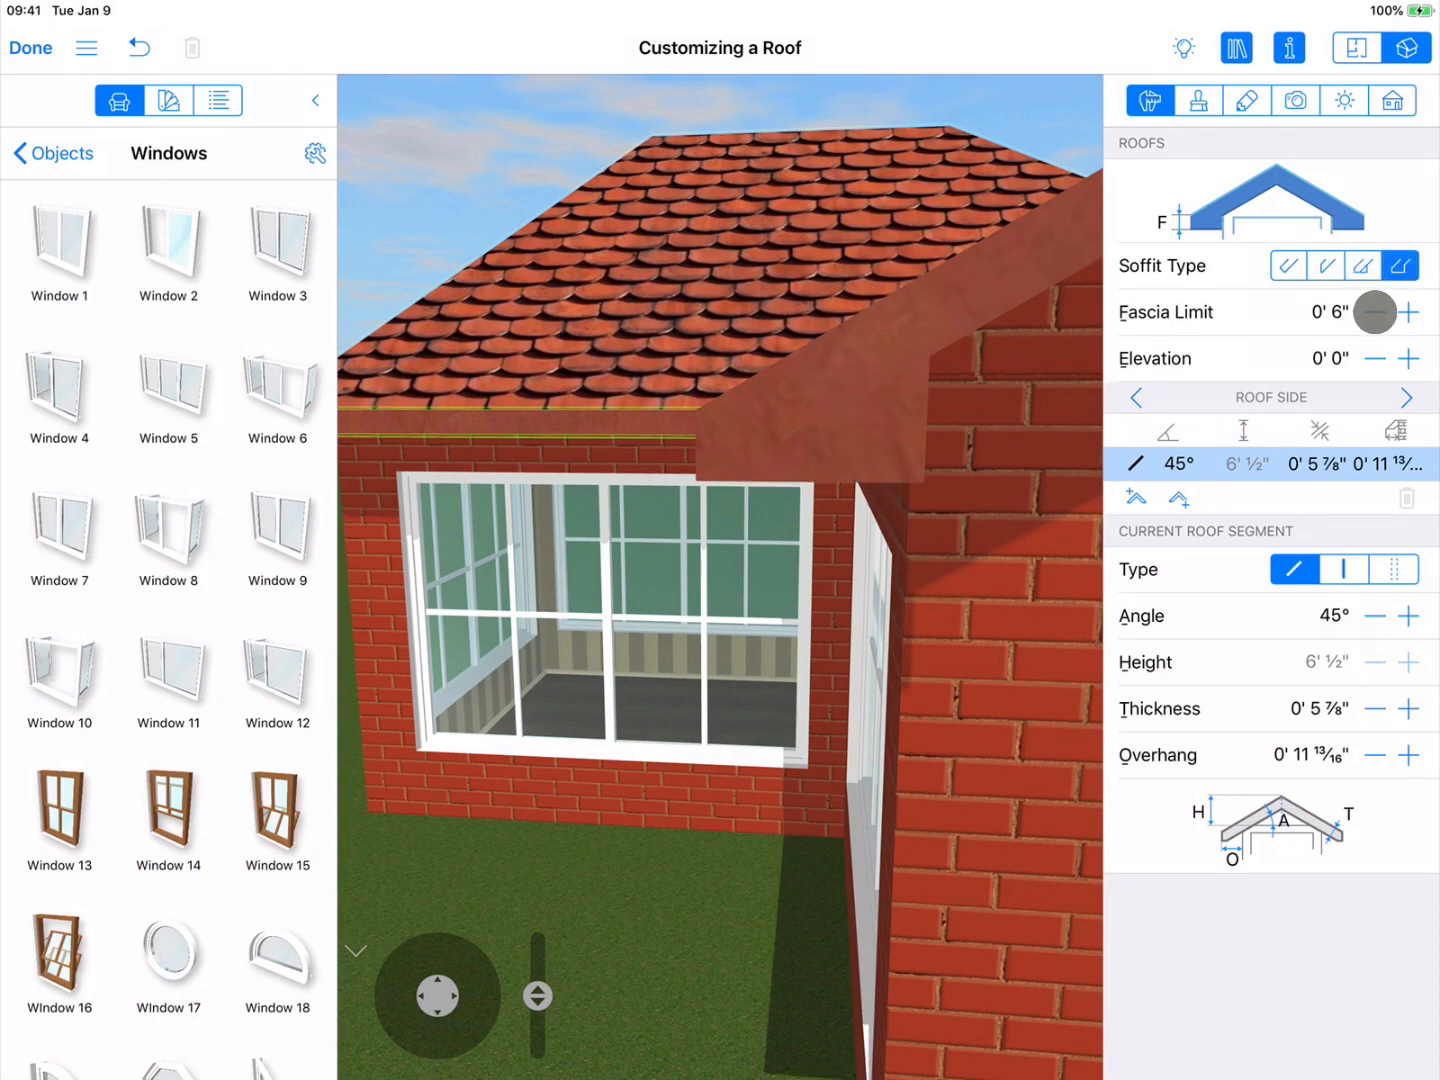
click(1374, 312)
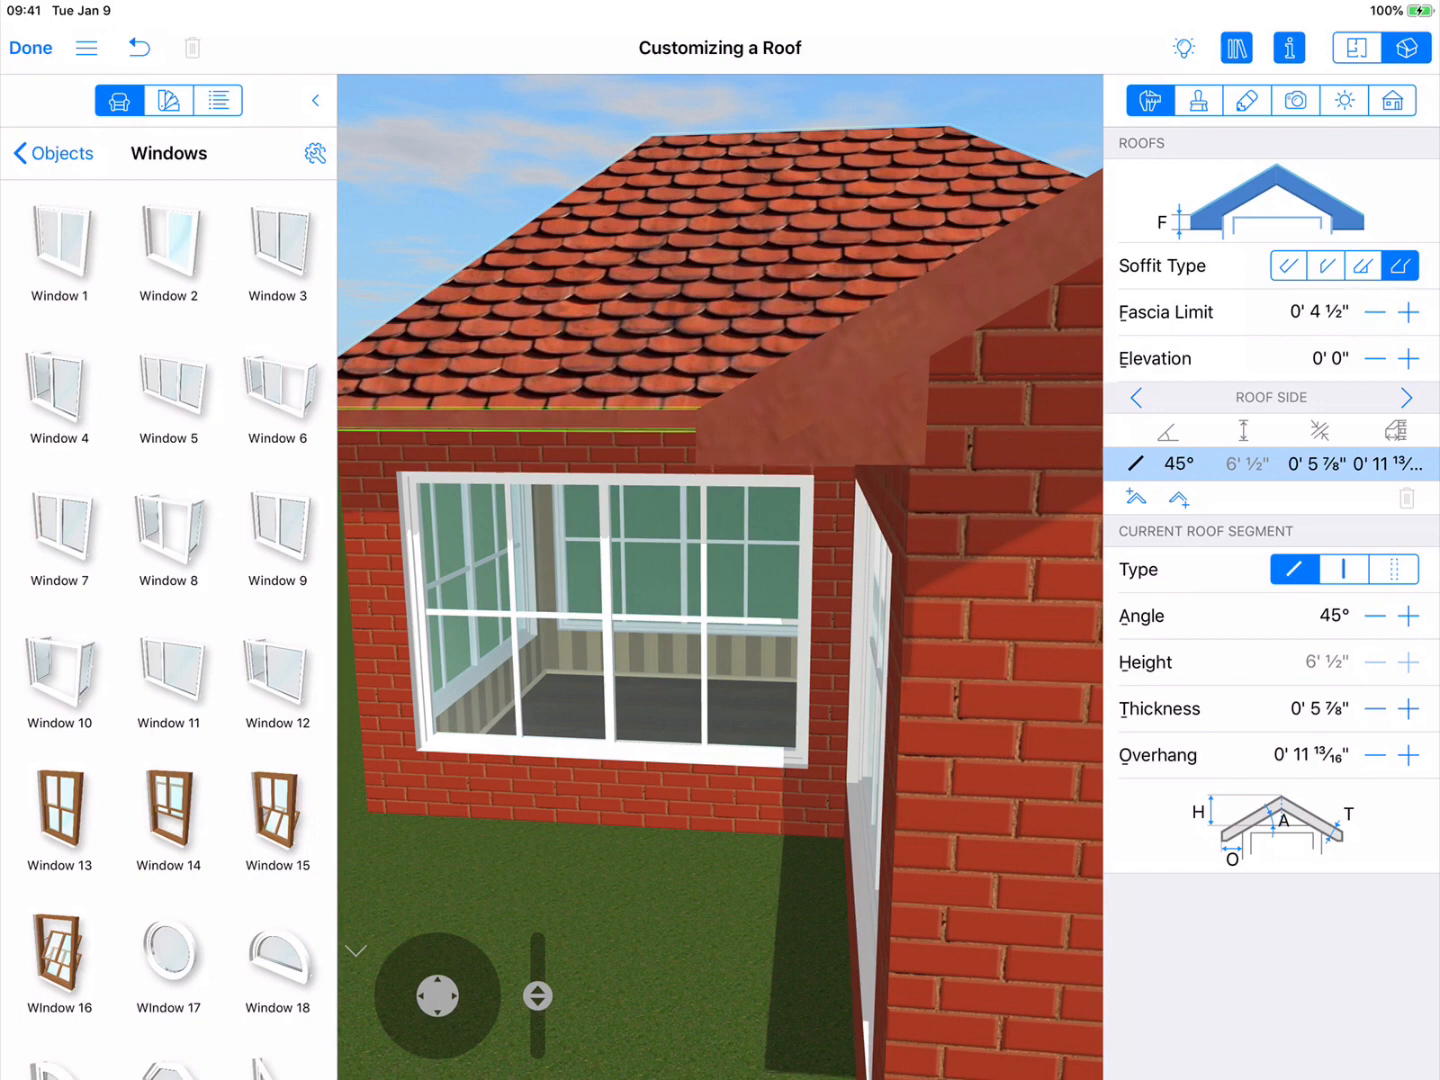
click(1375, 312)
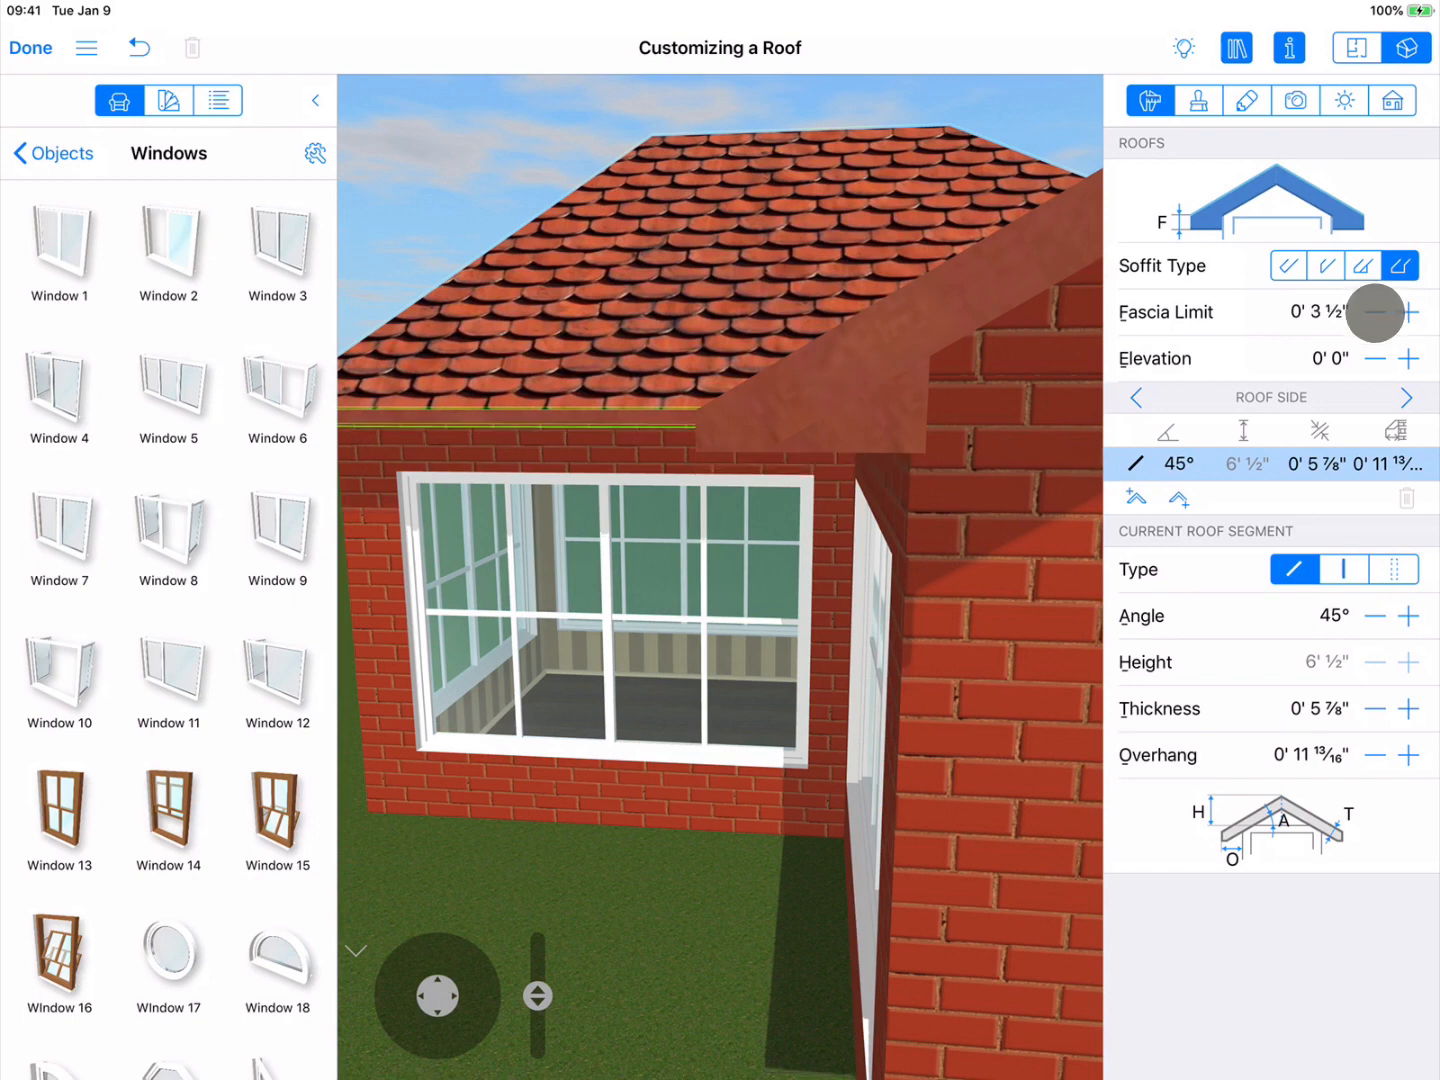
click(1375, 312)
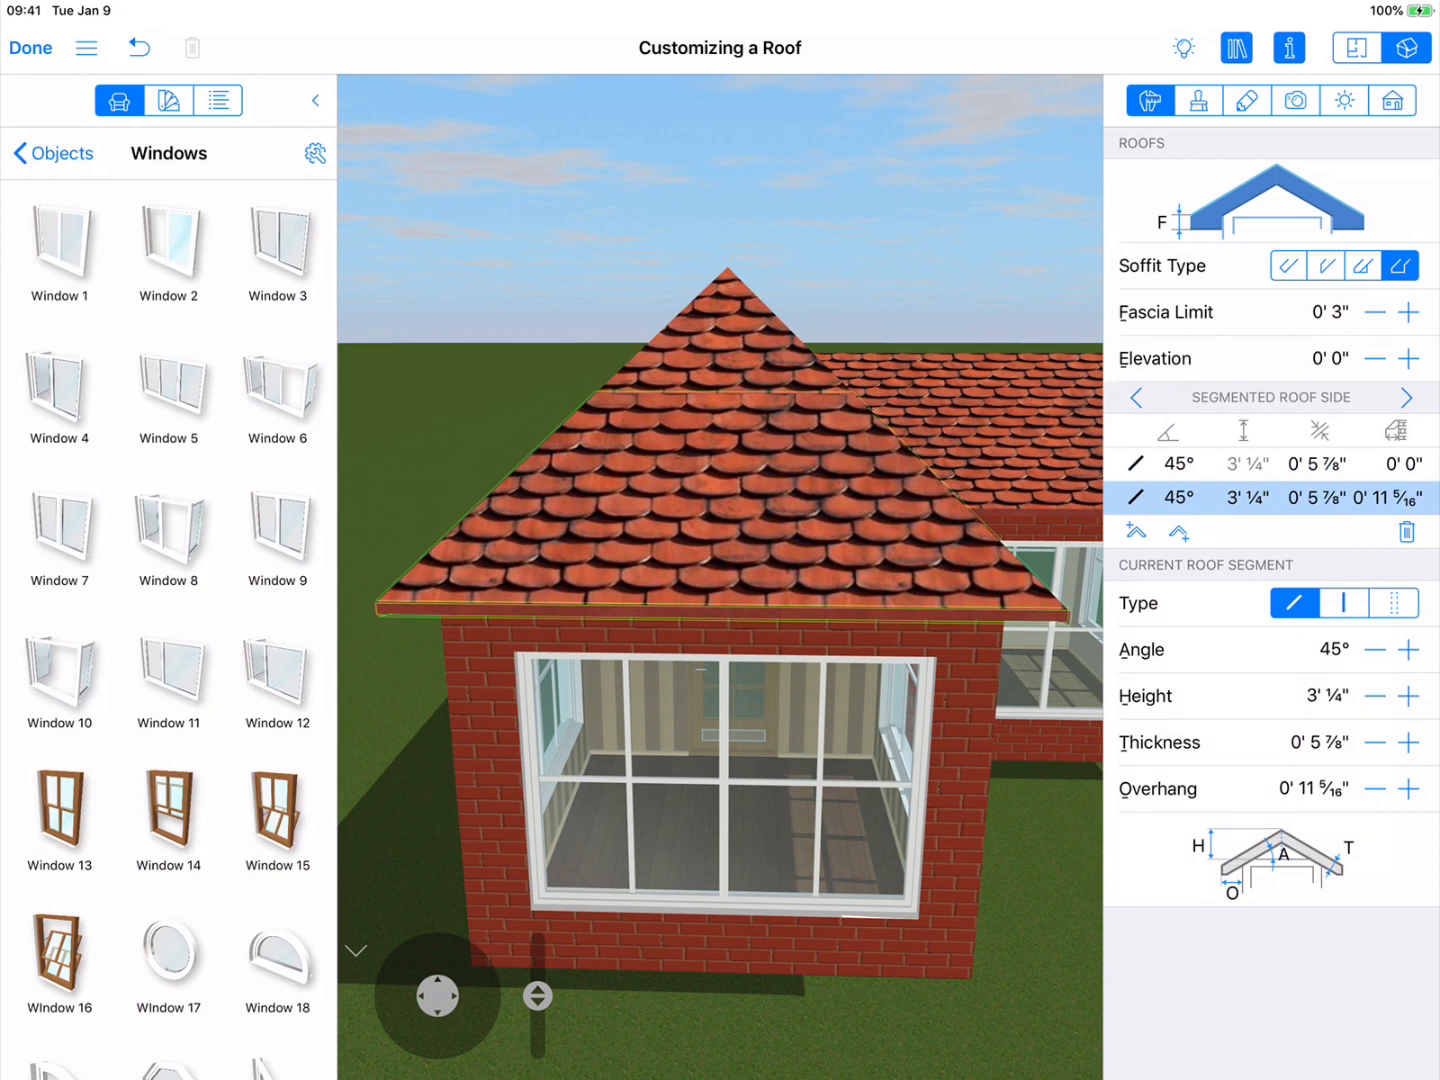
- Set the upper front roof segment's type to vertical, forming a 2'3" brick gable
click(1270, 463)
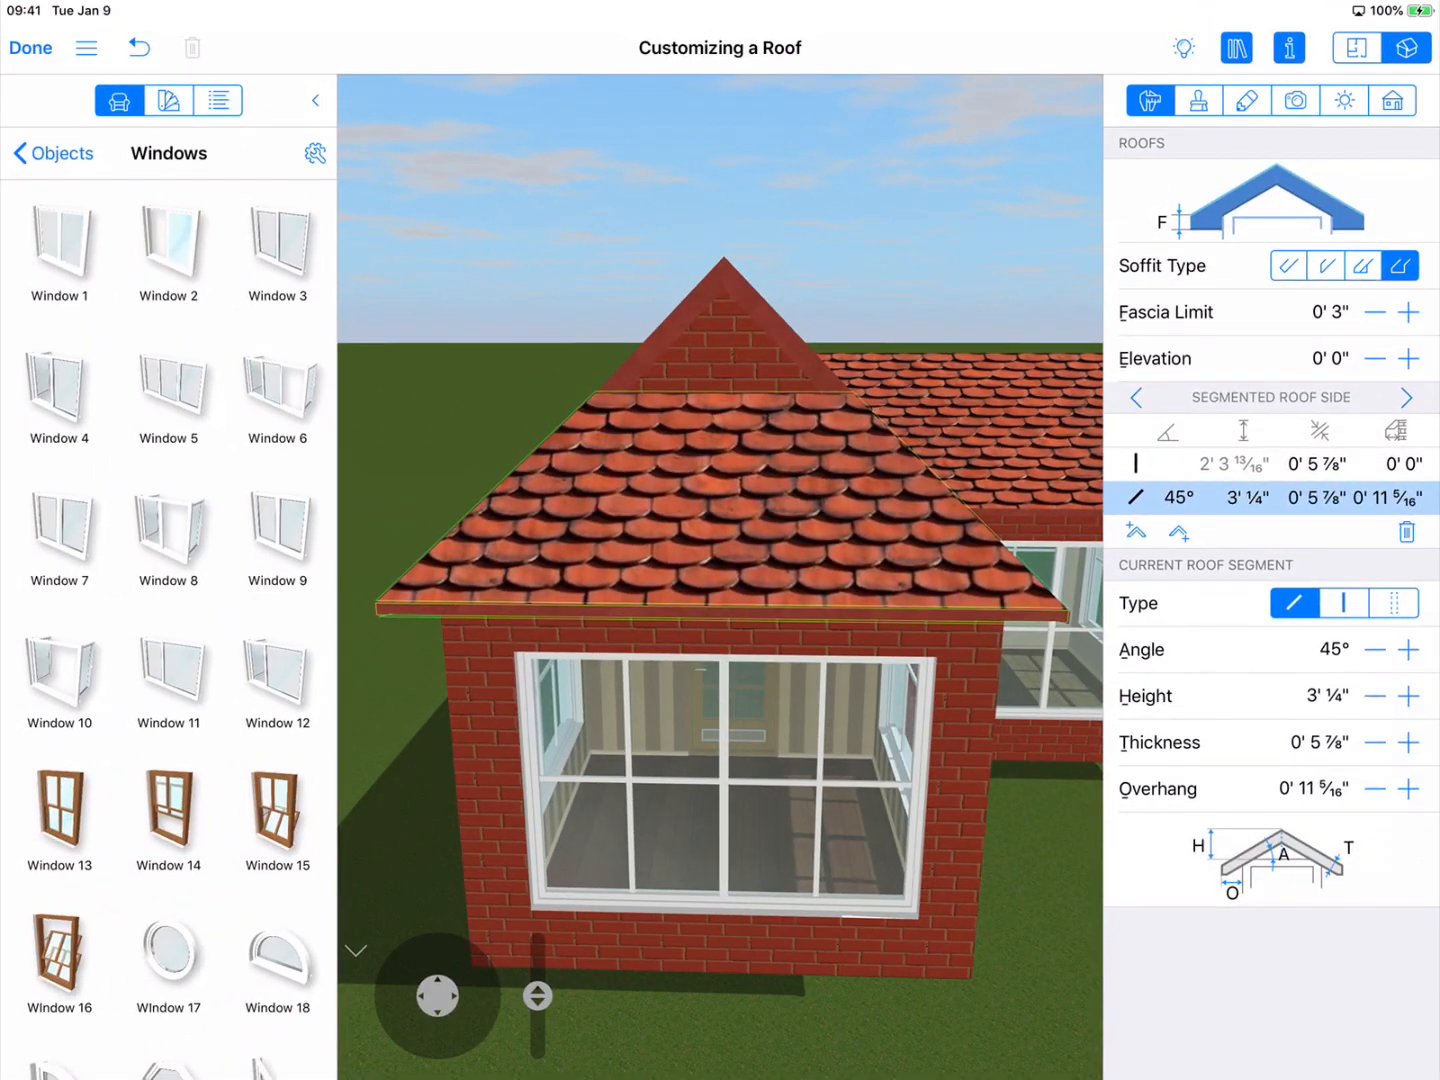
- Select the neighbouring 45° roof side, raise its thickness to 0'7⅞", then lower it again
click(1300, 696)
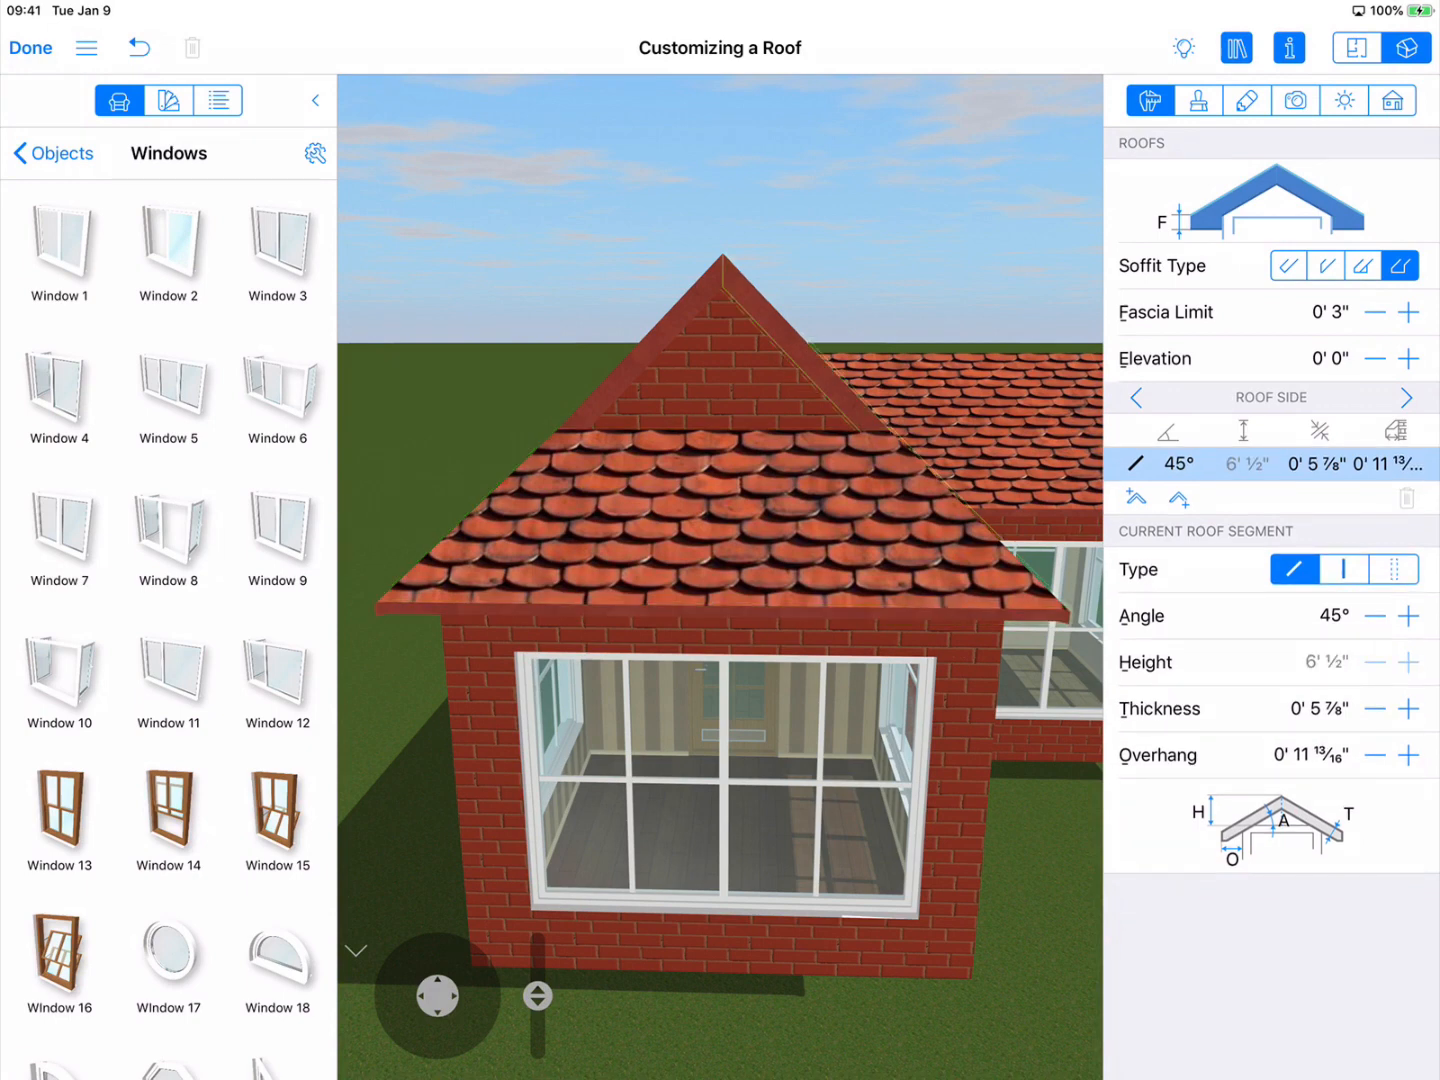
click(1409, 709)
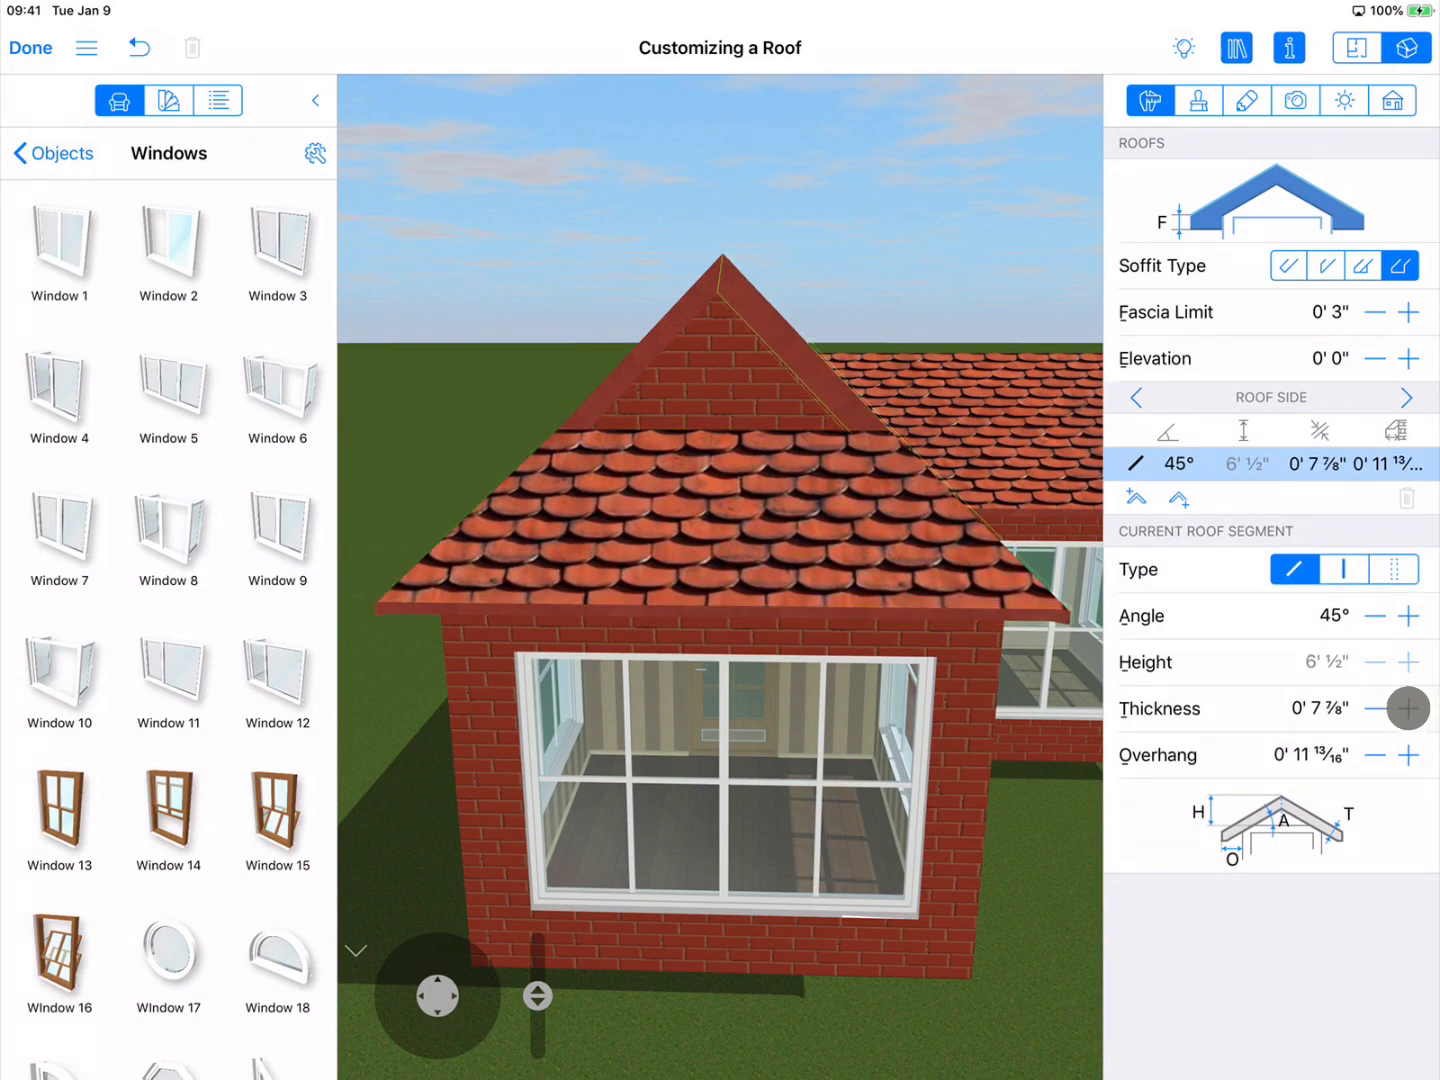
click(1376, 709)
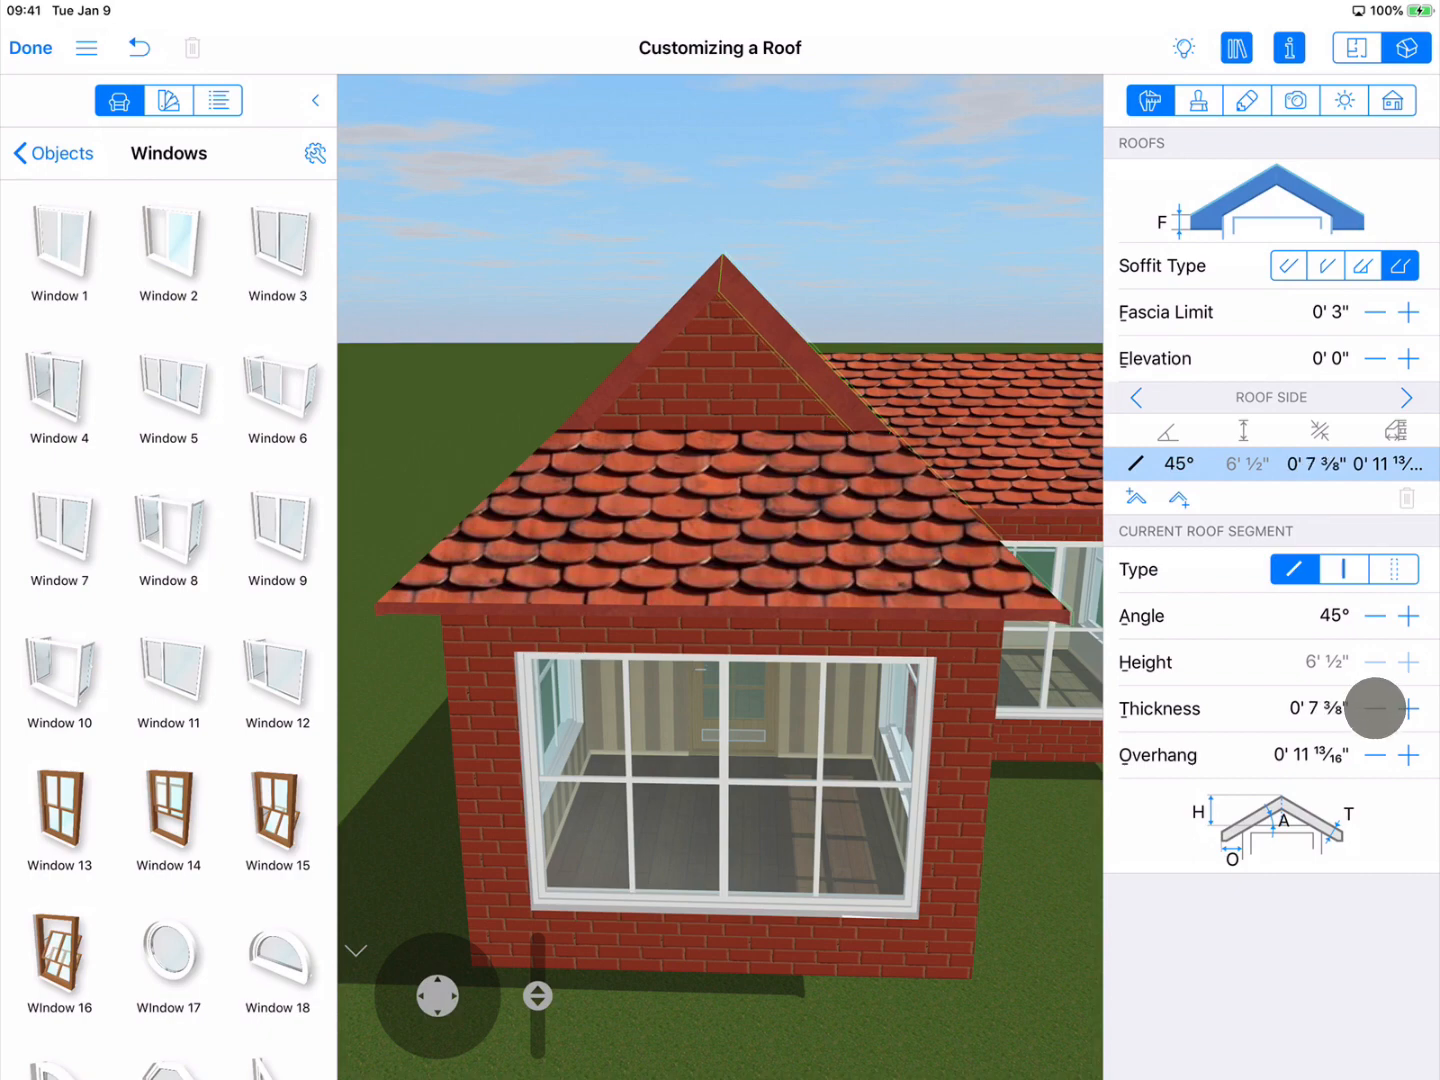
click(1375, 708)
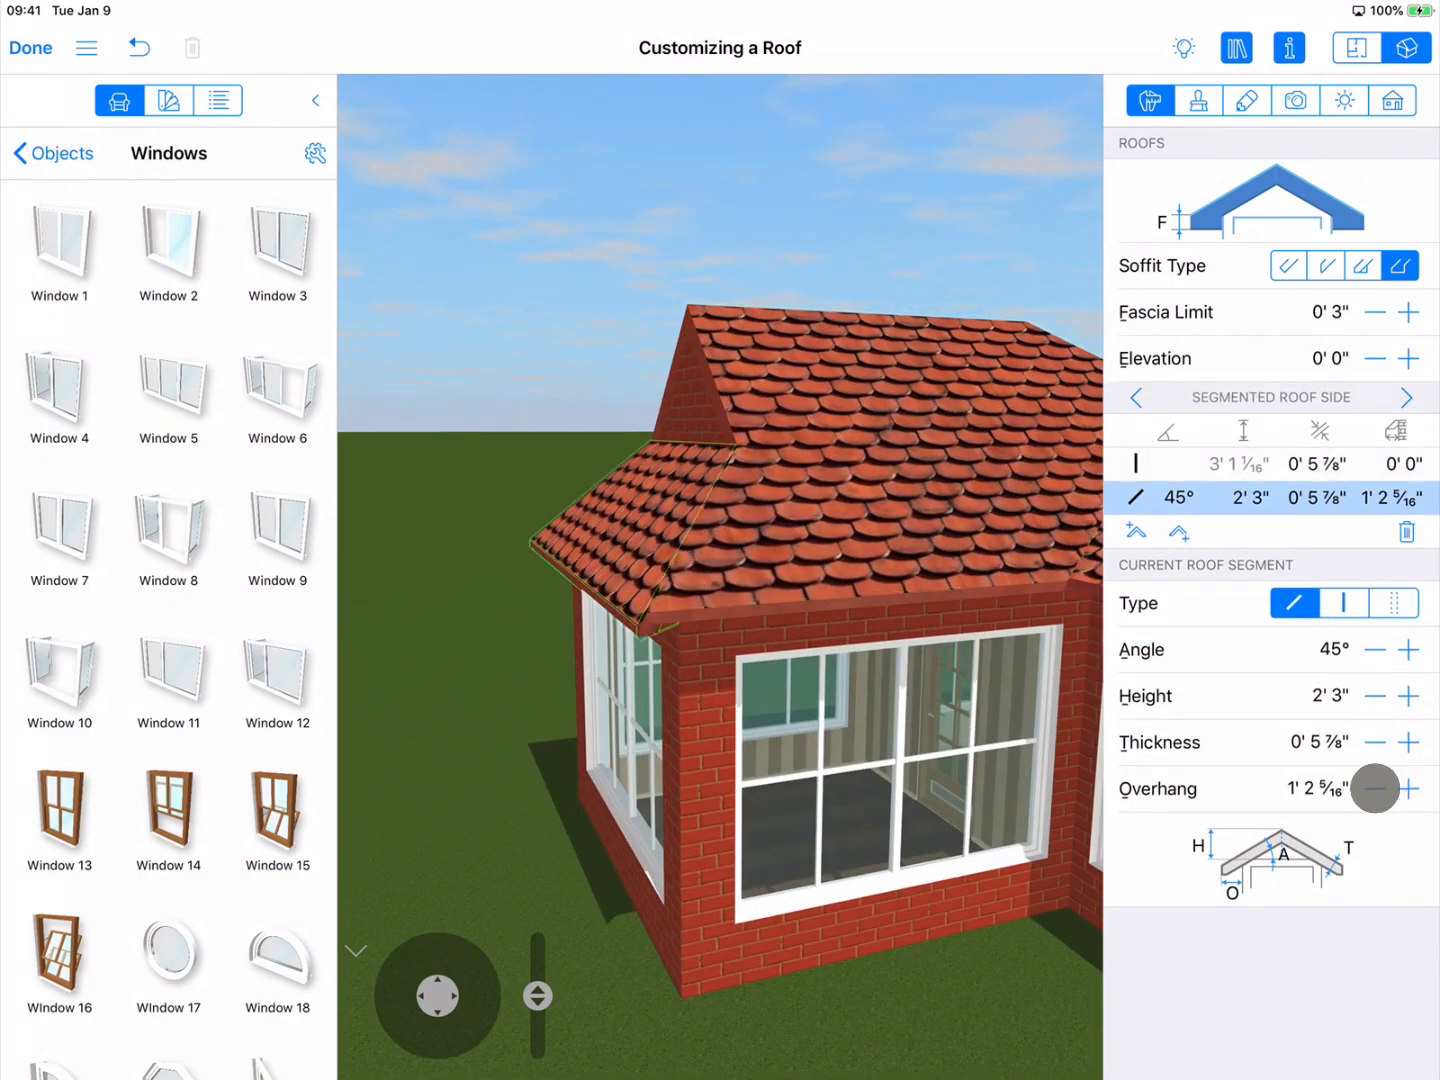
- Select the vertical gable segment and raise its overhang from 0'0" to 0'4½"
click(1343, 603)
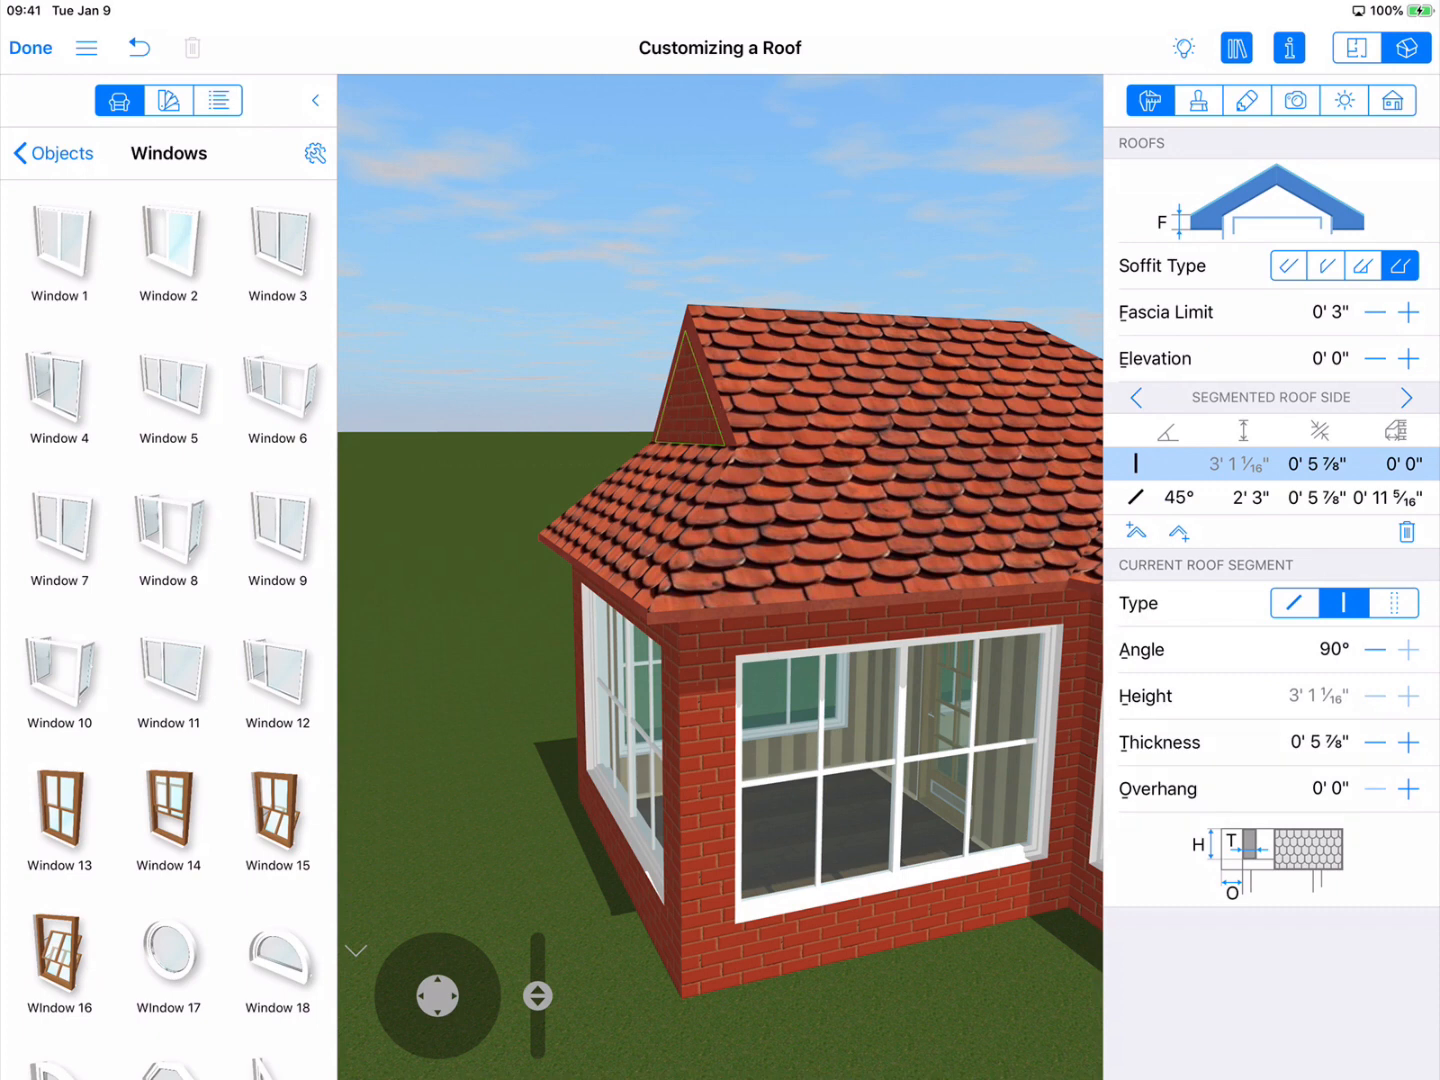
click(1410, 788)
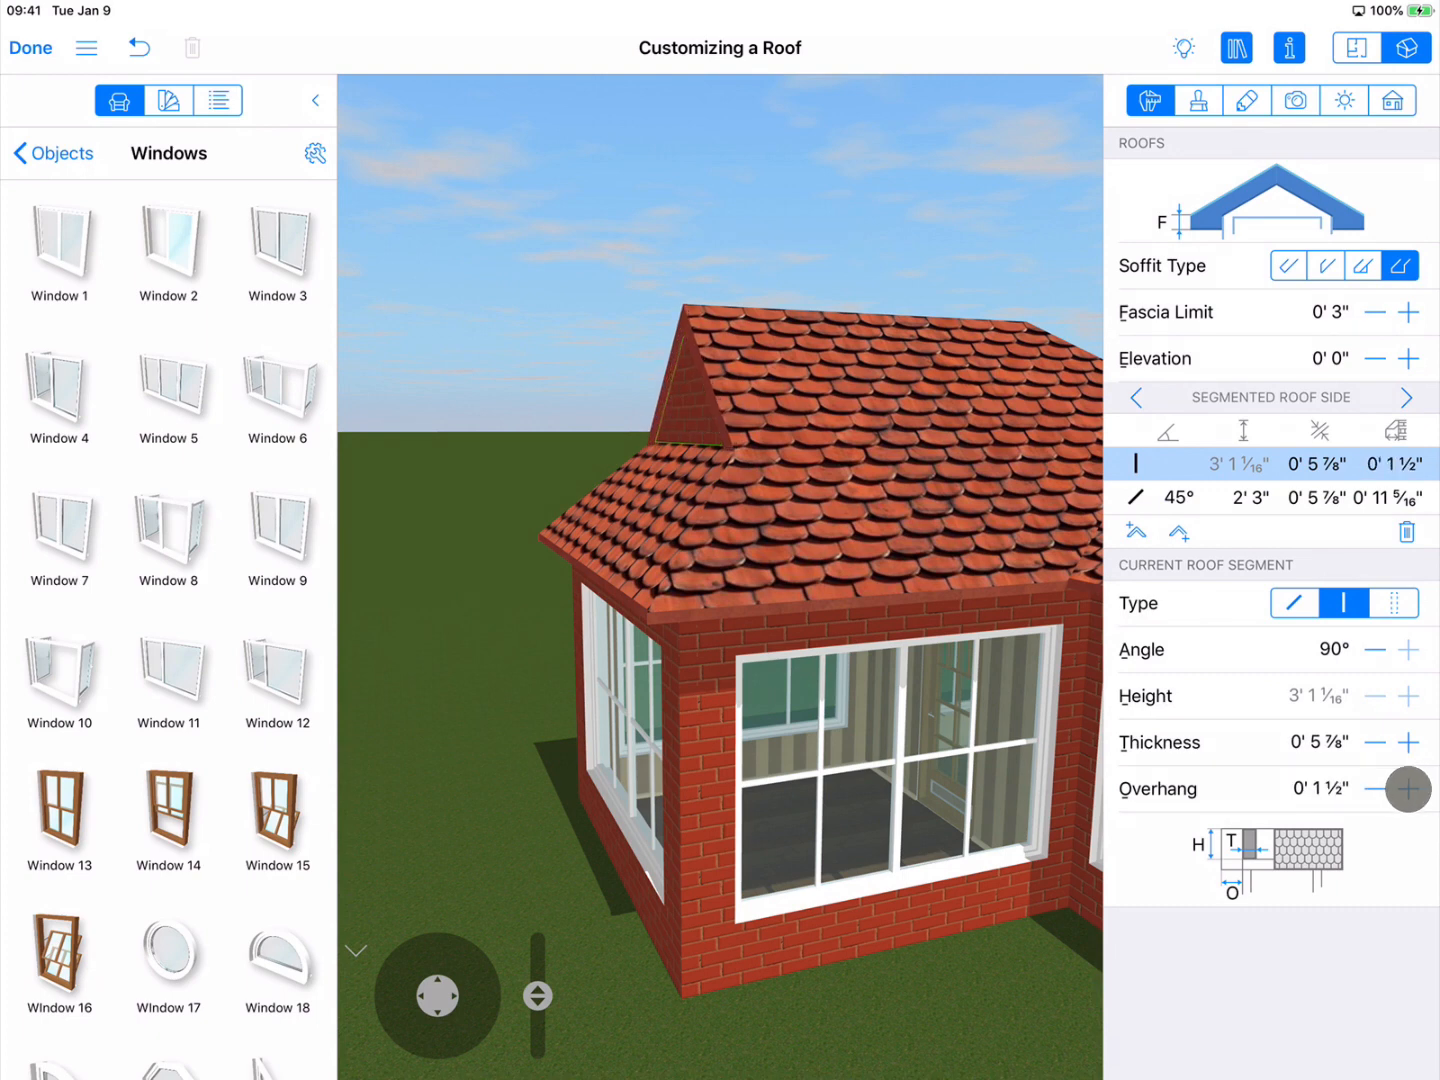
click(1408, 788)
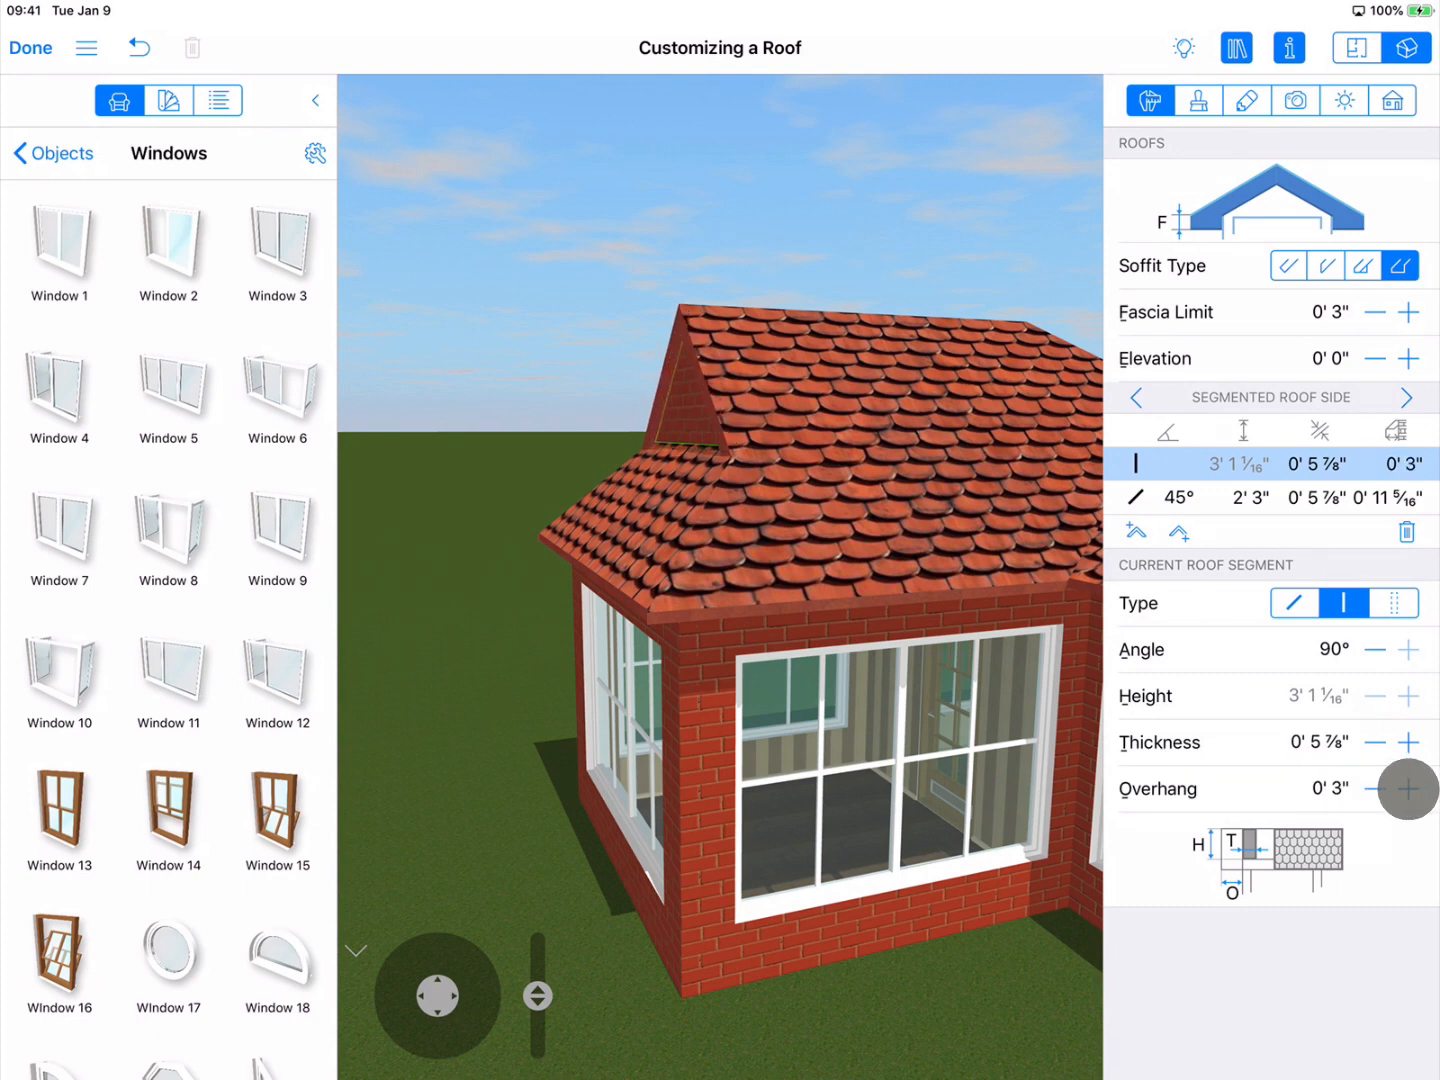
click(1407, 788)
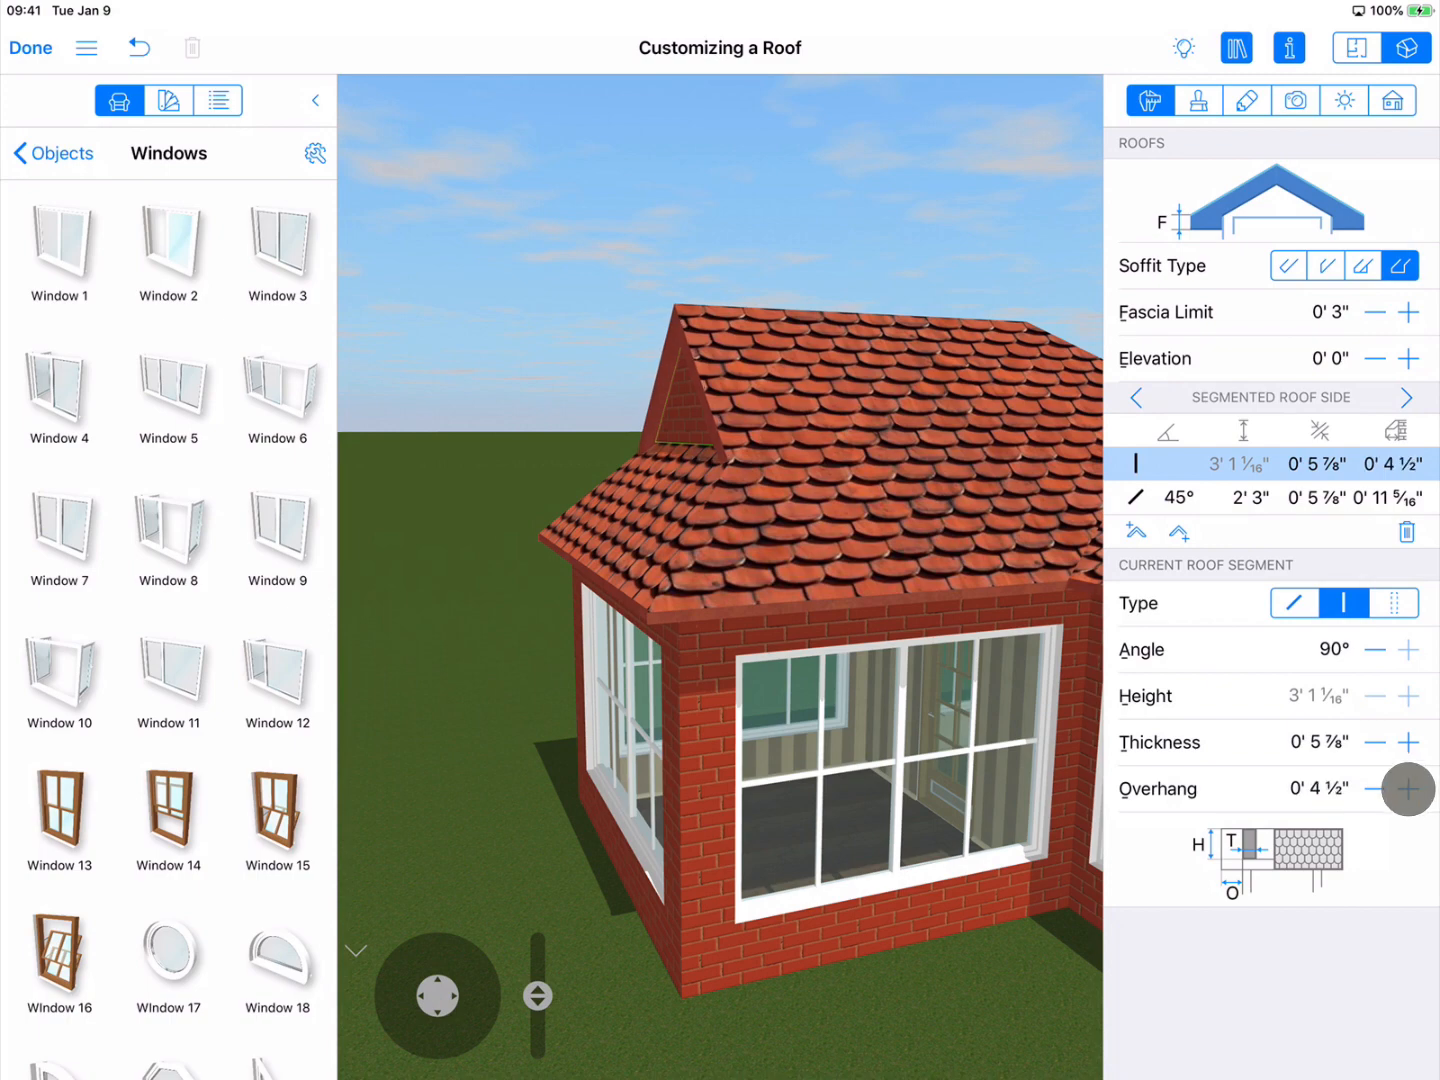